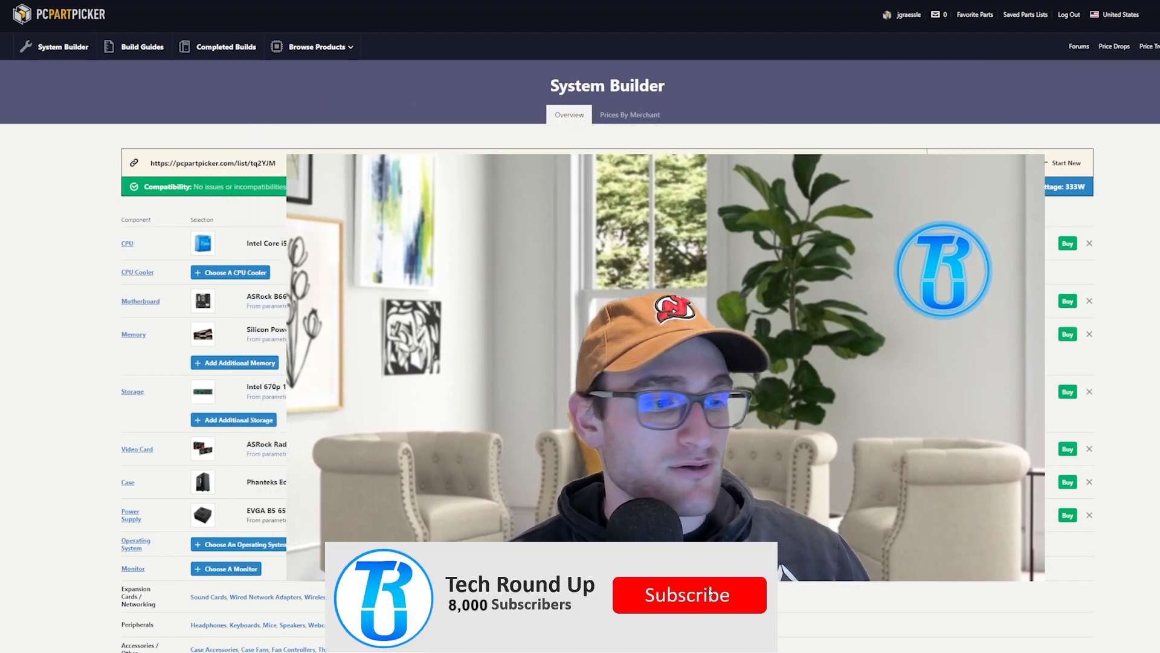
Review the priced build rows, including the graphics card, case and power supply.
{"action": "left_click", "coordinate": [687, 594]}
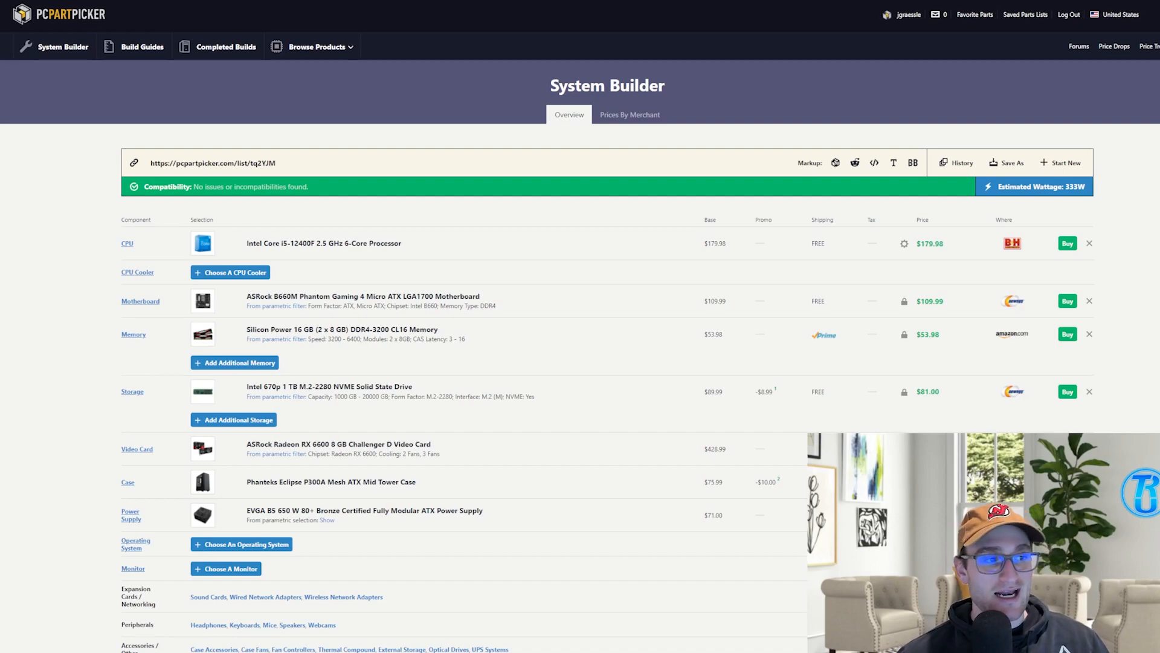
{"action": "scroll", "scroll_direction": "up", "scroll_amount": 3}
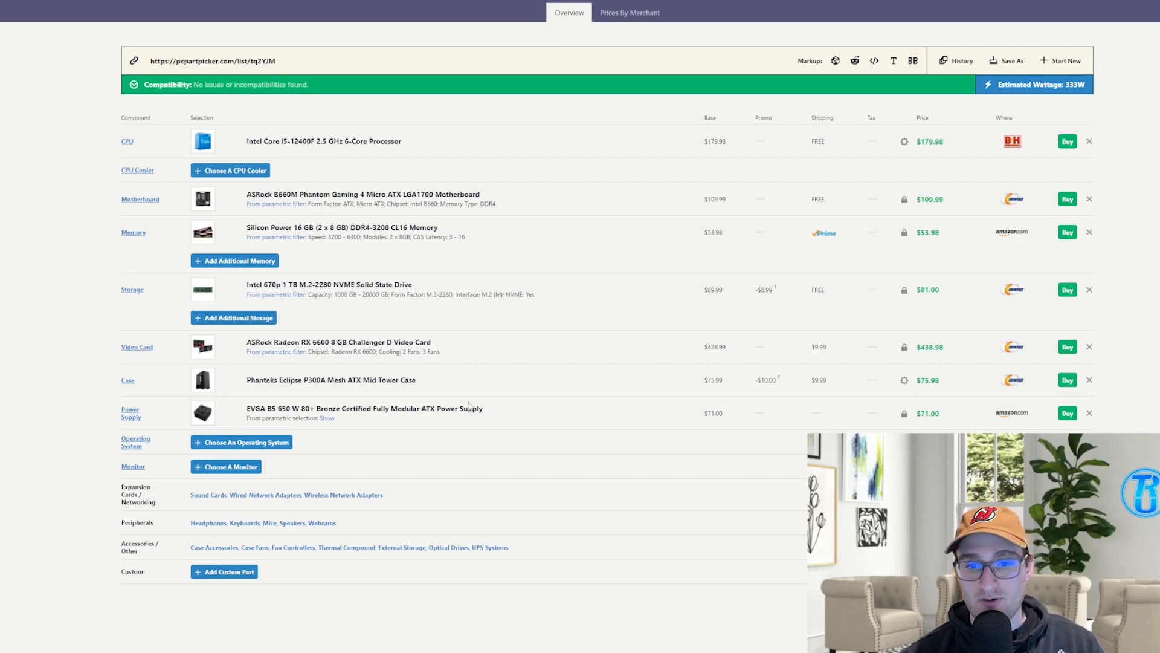
{"action": "mouse_move", "coordinate": [400, 362]}
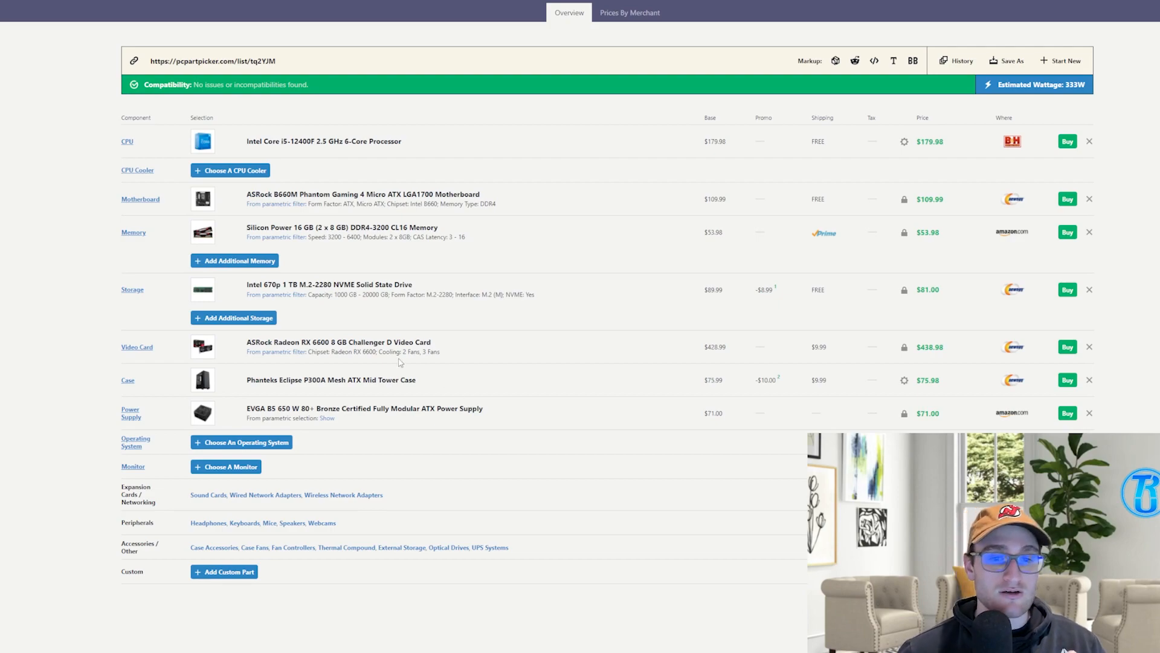
{"action": "scroll", "scroll_direction": "down", "scroll_amount": 3}
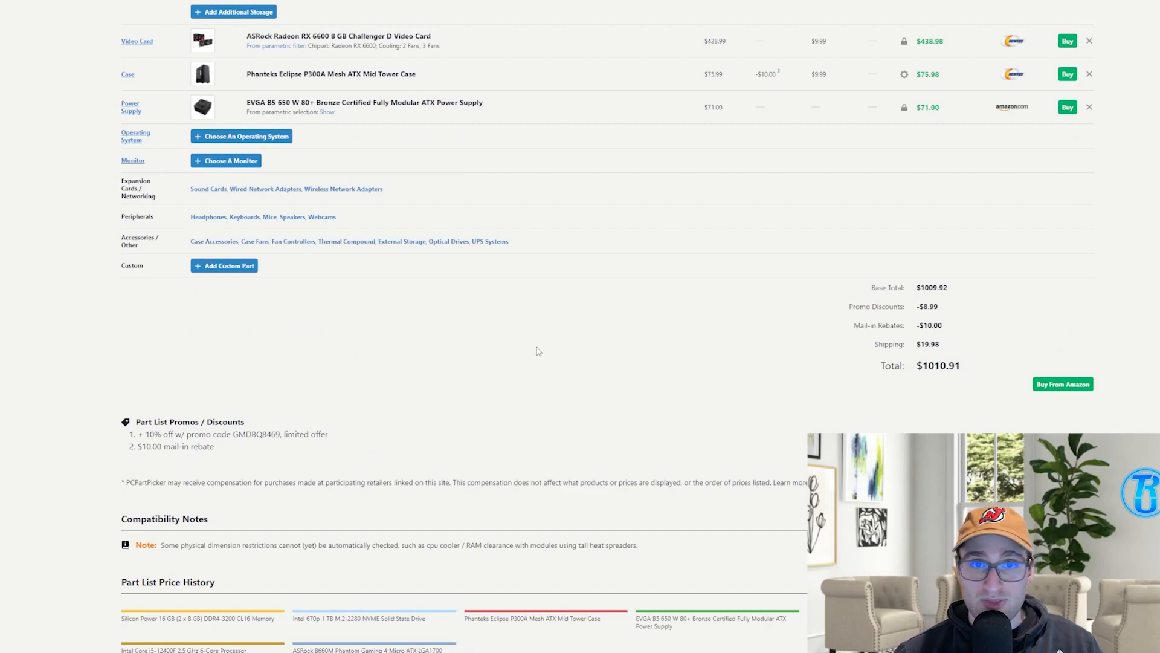
{"action": "mouse_move", "coordinate": [566, 346]}
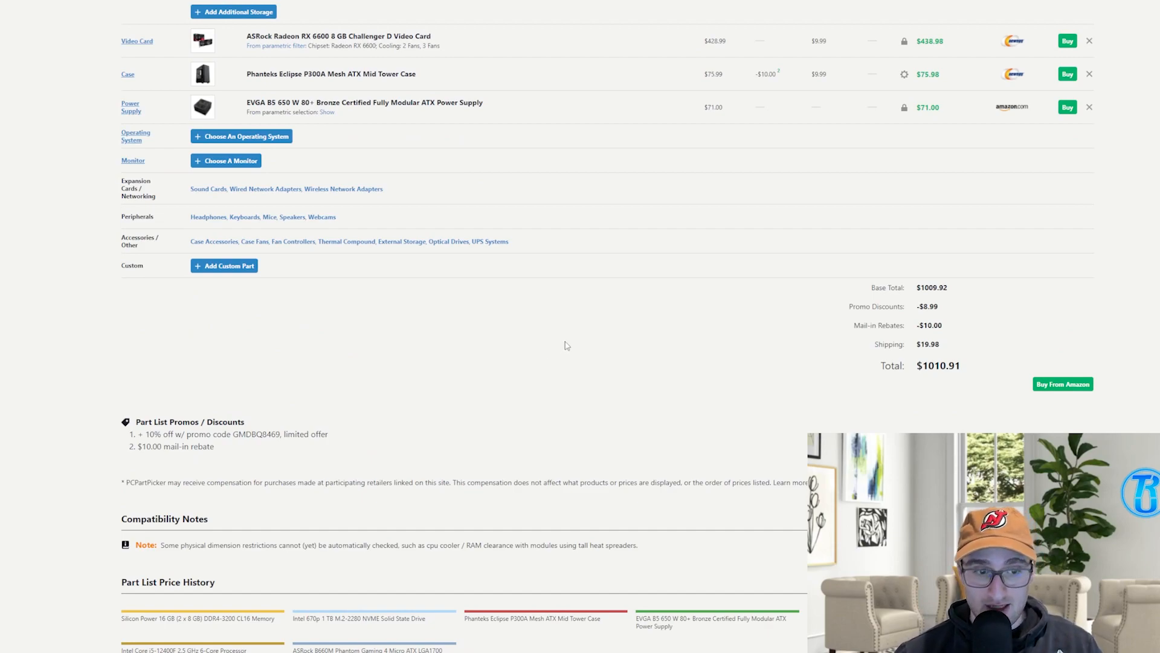
{"action": "scroll", "scroll_direction": "up", "scroll_amount": 3}
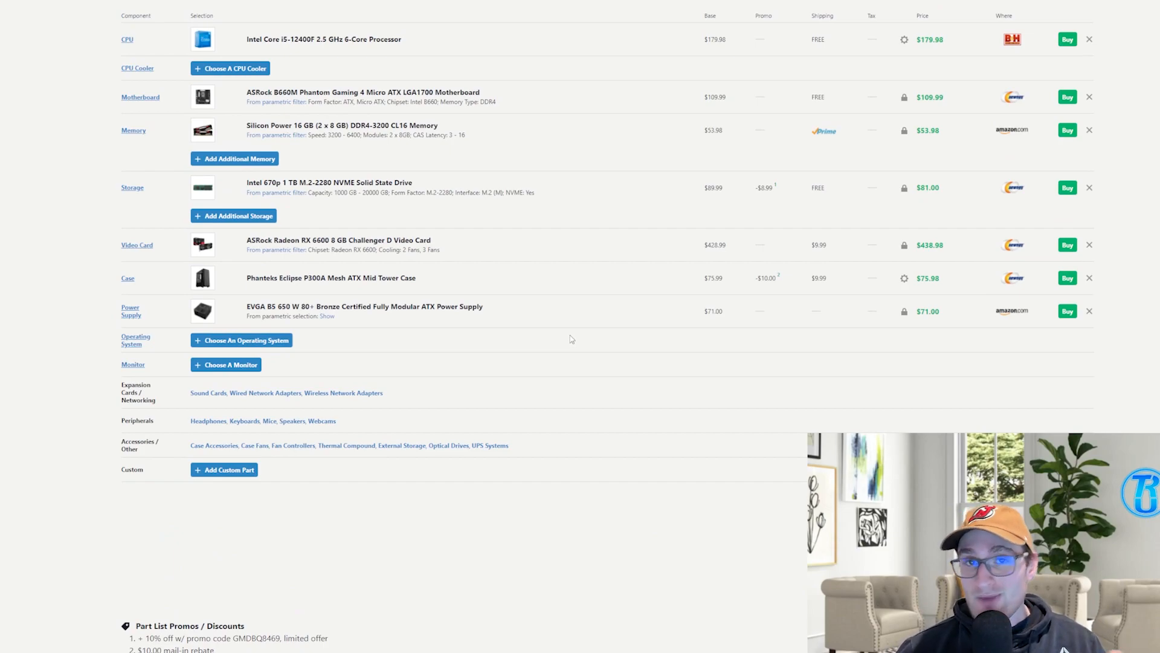
{"action": "mouse_move", "coordinate": [583, 341]}
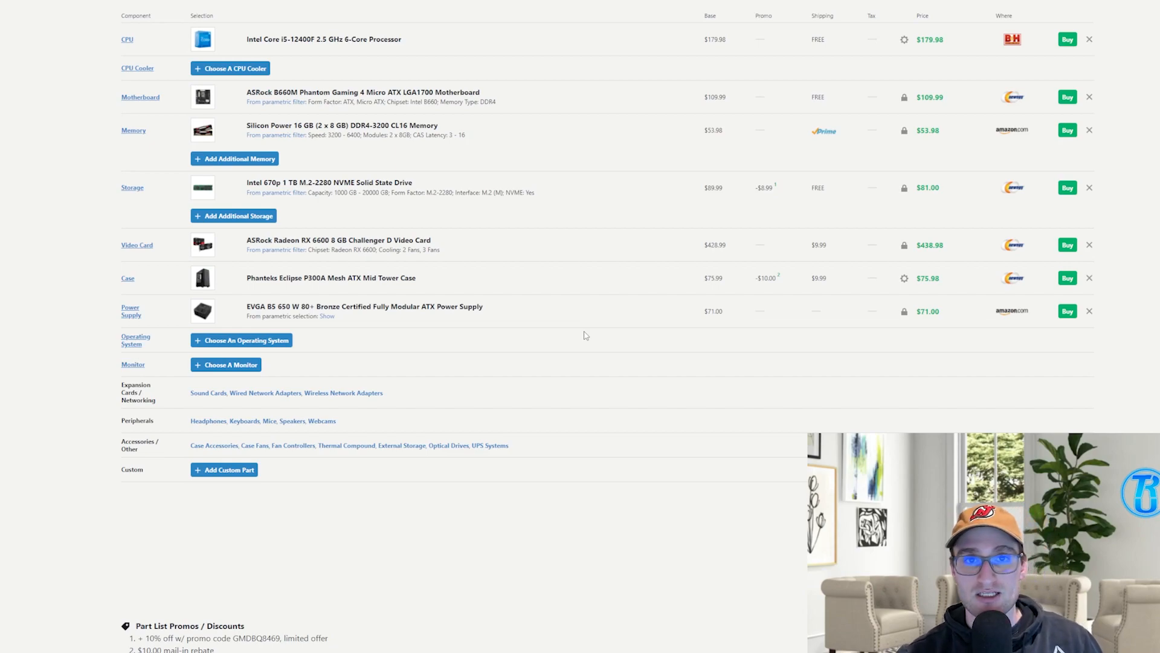
{"action": "mouse_move", "coordinate": [493, 247]}
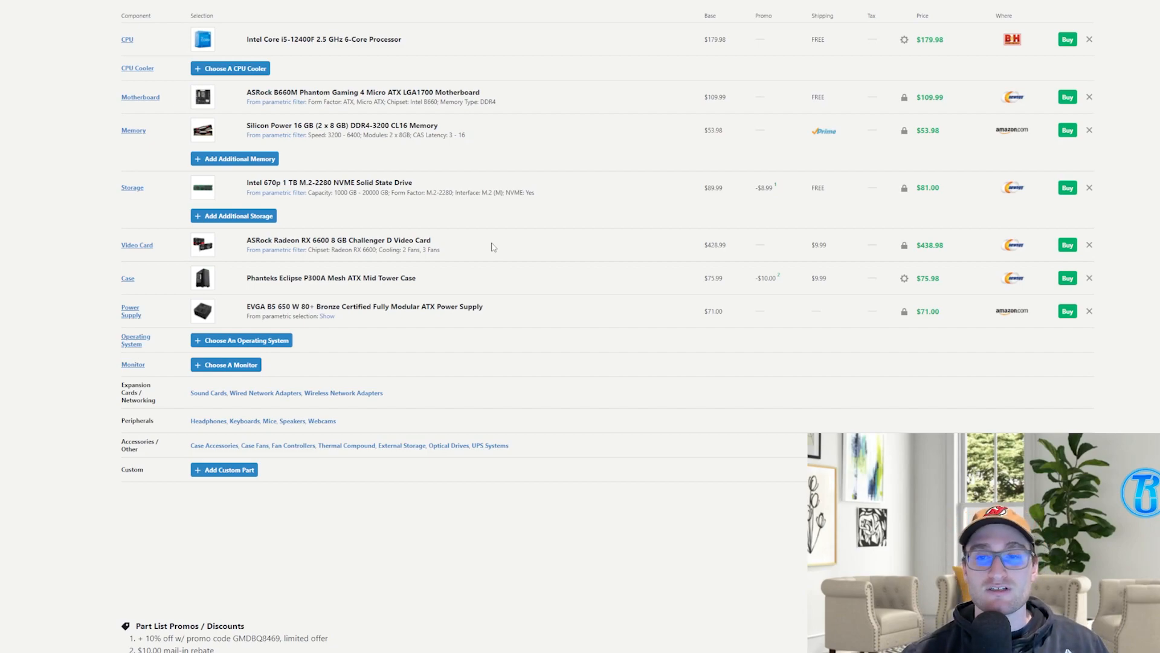
{"action": "mouse_move", "coordinate": [363, 53]}
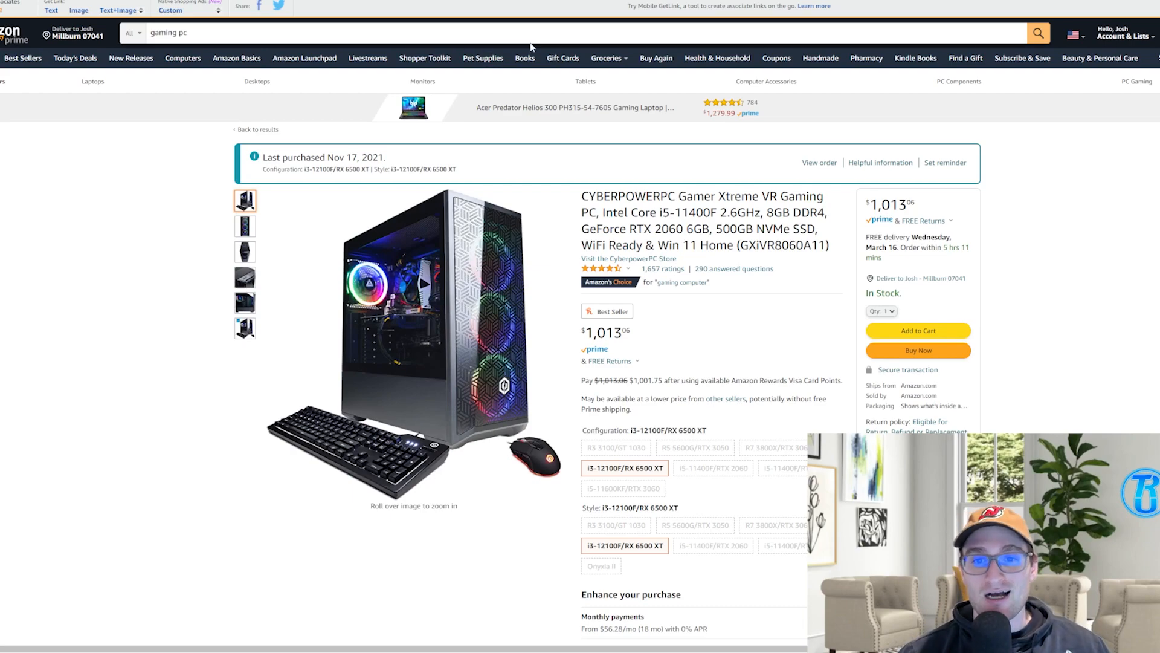
{"action": "mouse_move", "coordinate": [817, 160]}
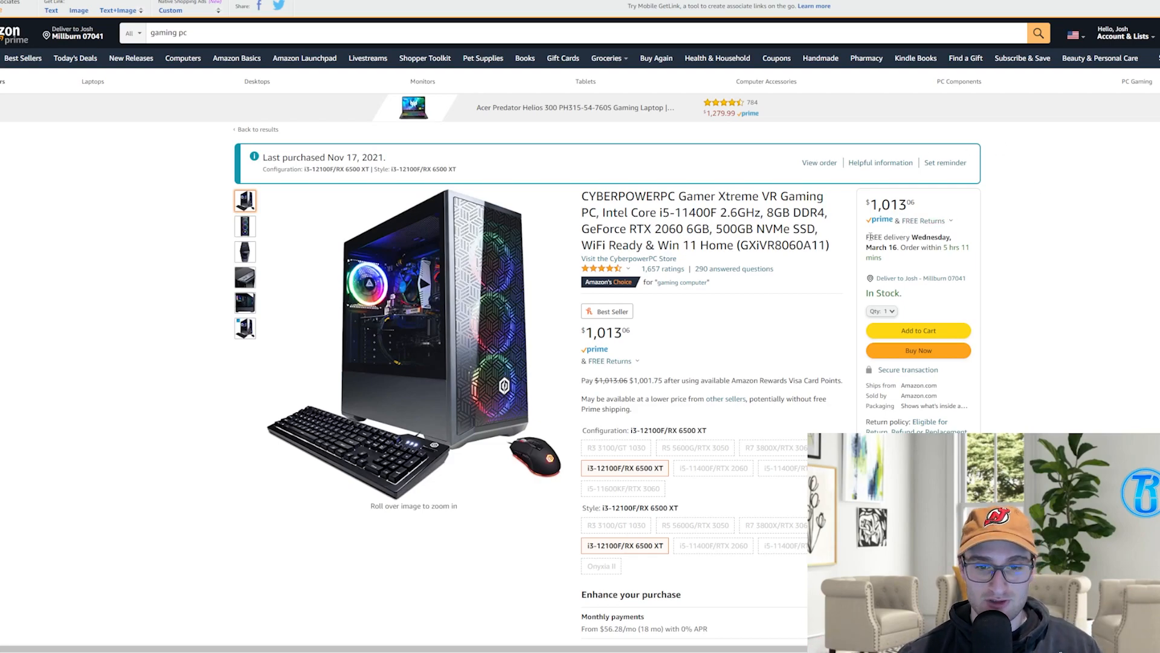
{"action": "mouse_move", "coordinate": [864, 234]}
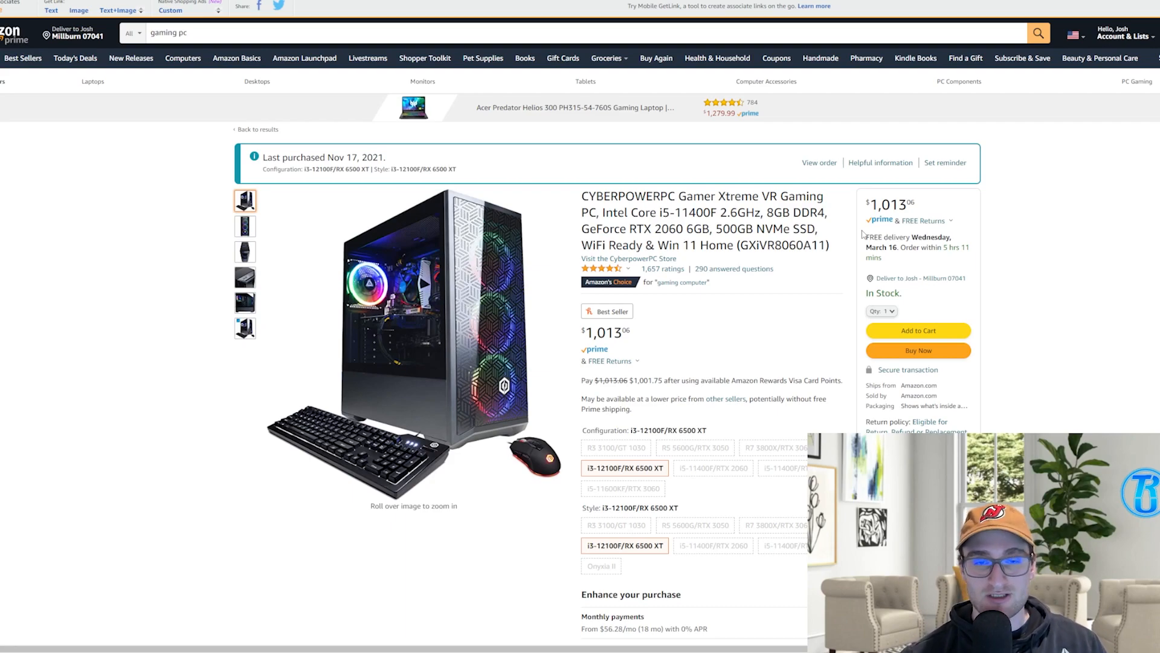
{"action": "mouse_move", "coordinate": [851, 251]}
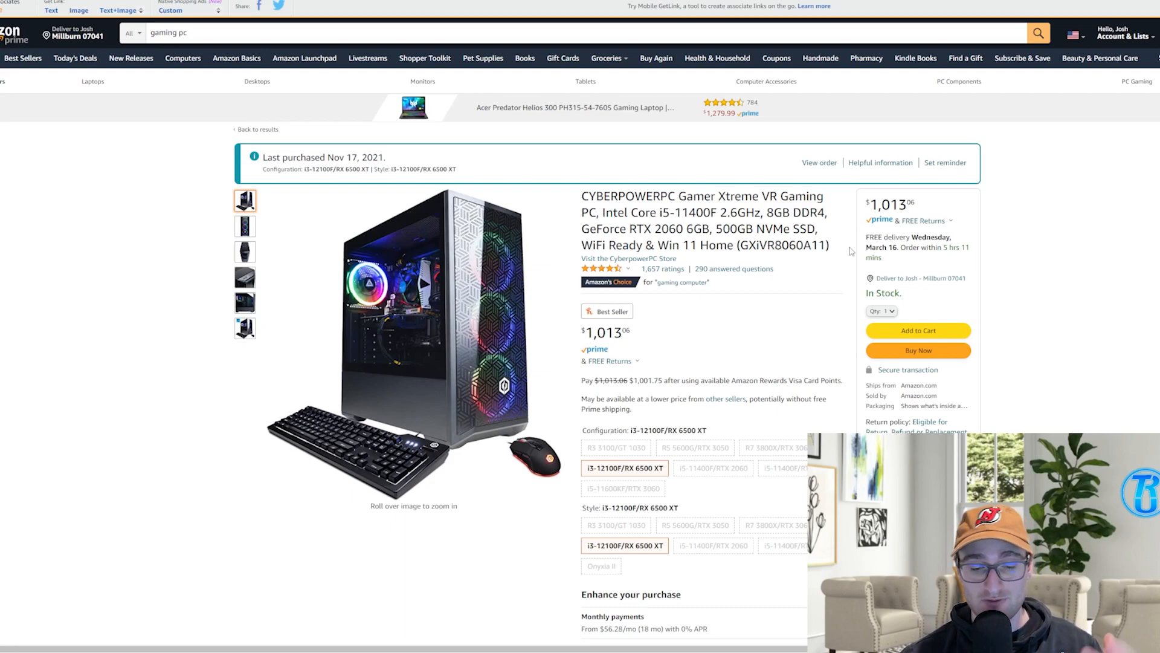
{"action": "mouse_move", "coordinate": [846, 249]}
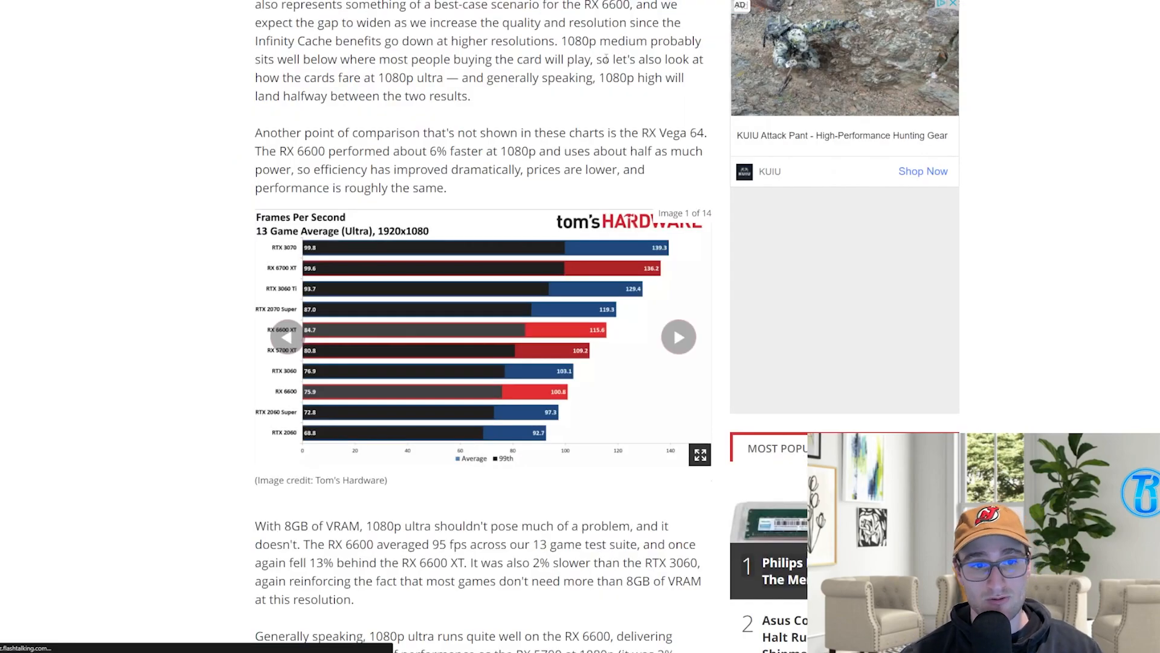
Scroll the RX 6600 review to the 1920x1080 Ultra 13 Game Average FPS chart.
{"action": "scroll", "scroll_direction": "down", "scroll_amount": 3}
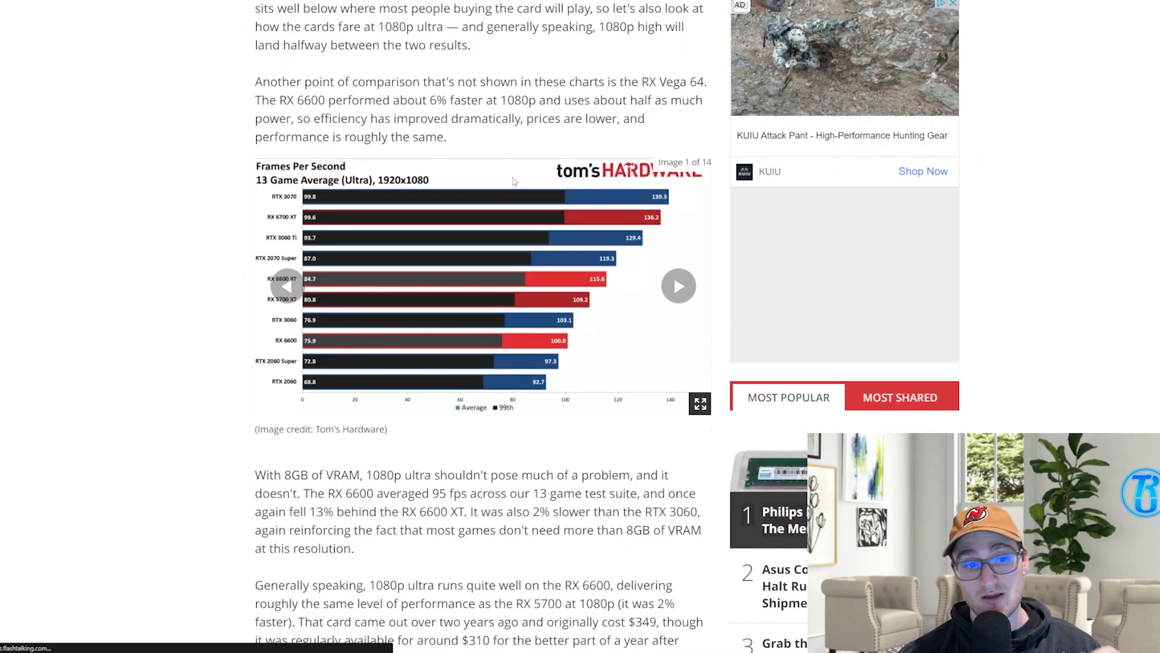
{"action": "mouse_move", "coordinate": [348, 377]}
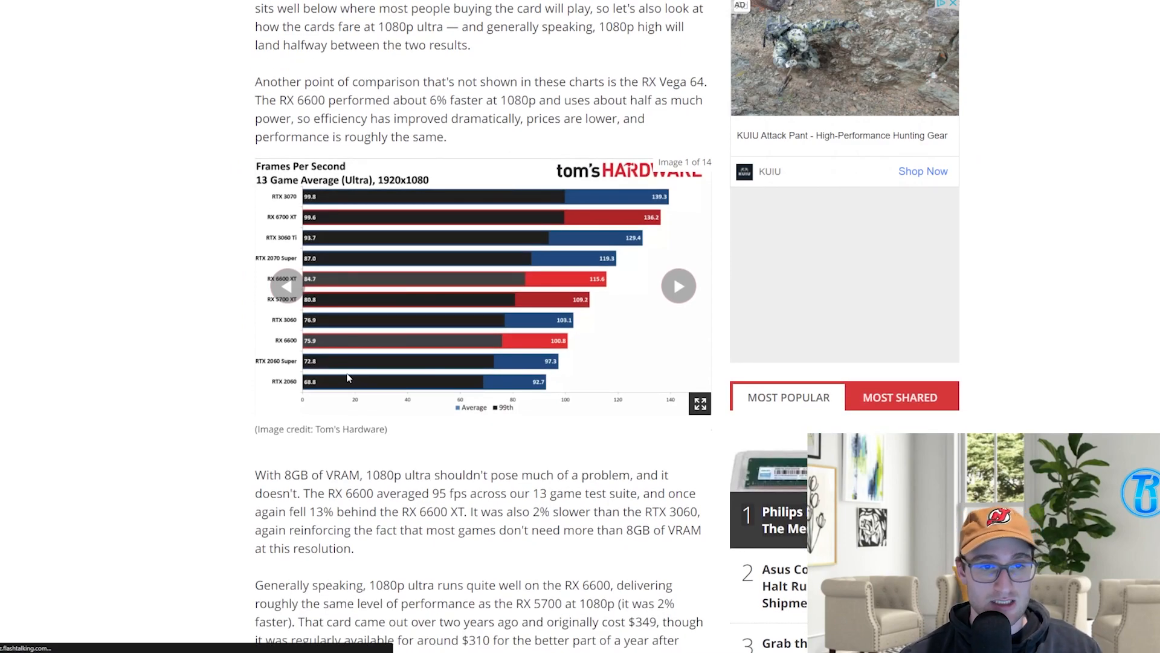
{"action": "mouse_move", "coordinate": [536, 350]}
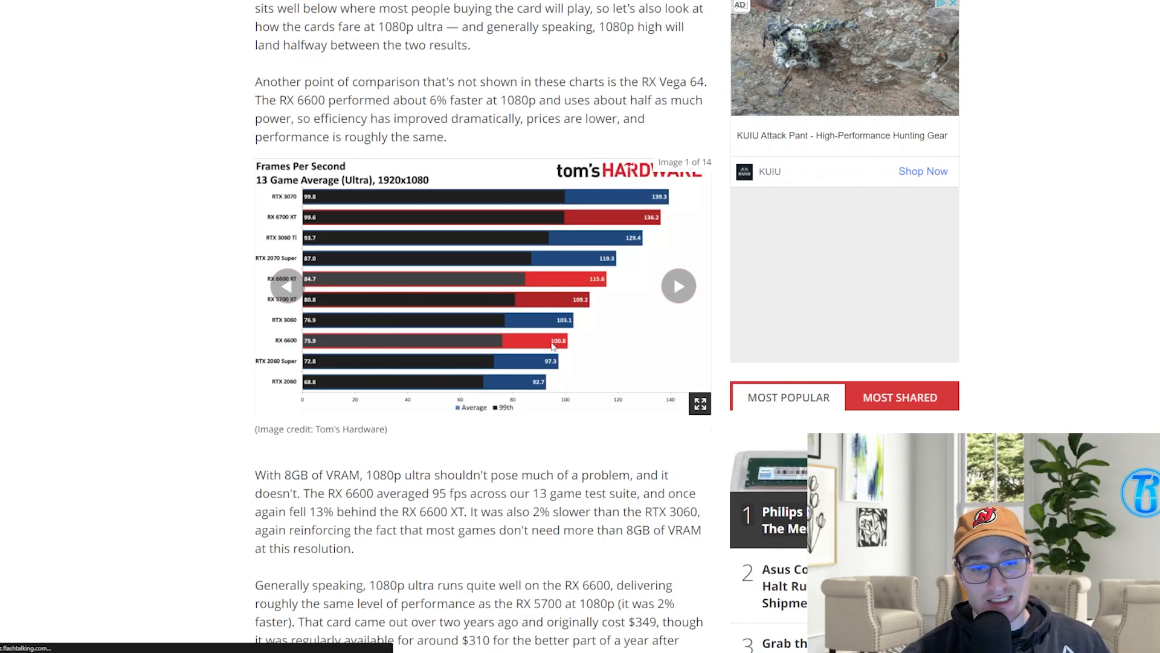
Scroll past the DXR Ultra ray-tracing chart and back up to the article top.
{"action": "scroll", "scroll_direction": "down", "scroll_amount": 3}
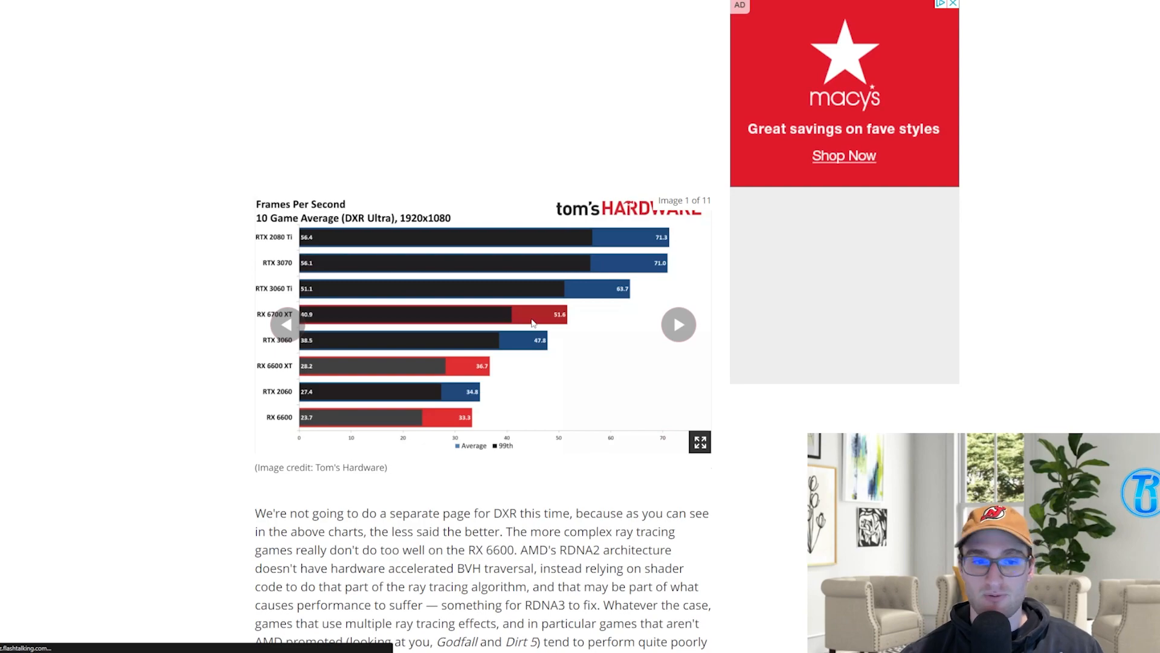
{"action": "mouse_move", "coordinate": [553, 328]}
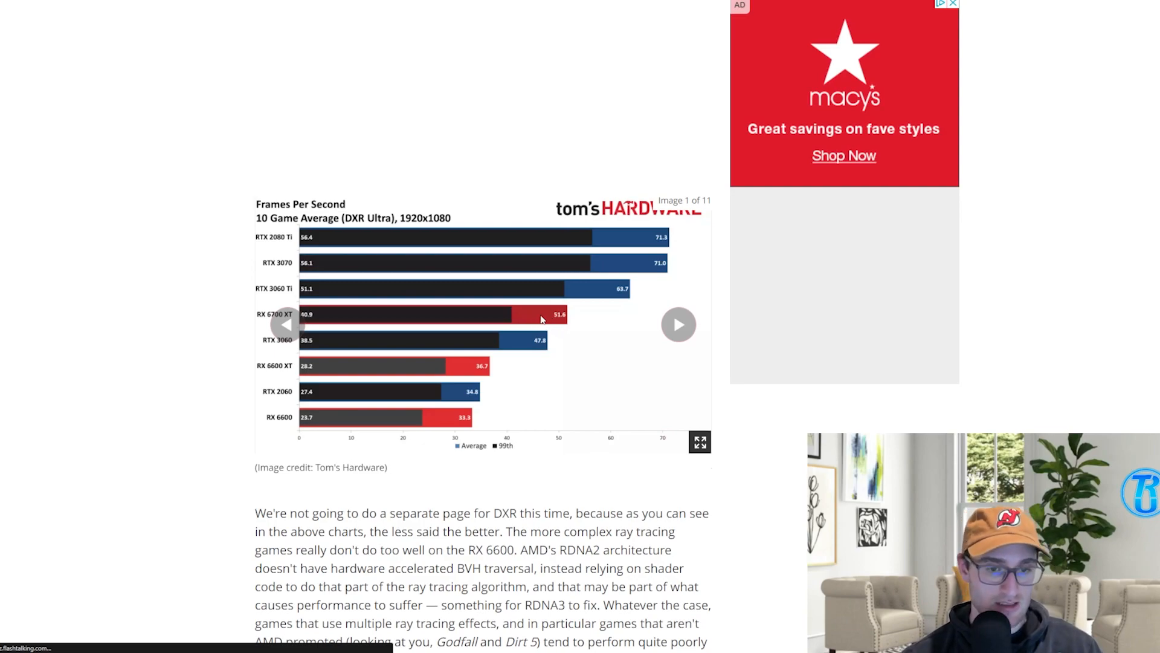
{"action": "scroll", "scroll_direction": "down", "scroll_amount": 3}
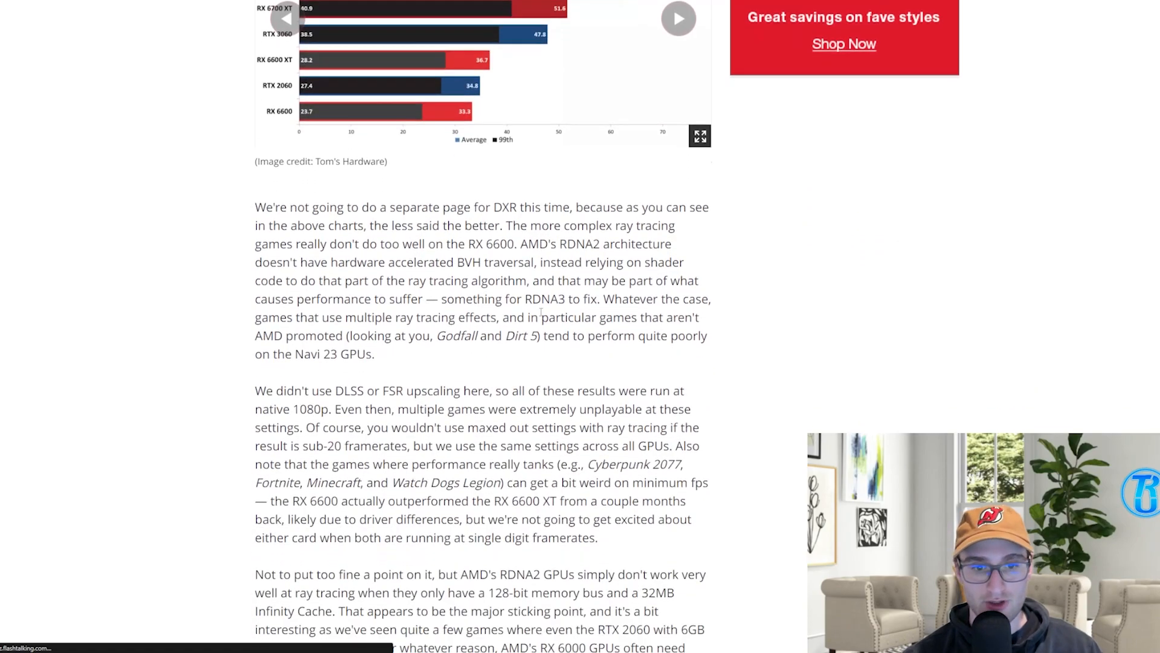
{"action": "scroll", "scroll_direction": "up", "scroll_amount": 3}
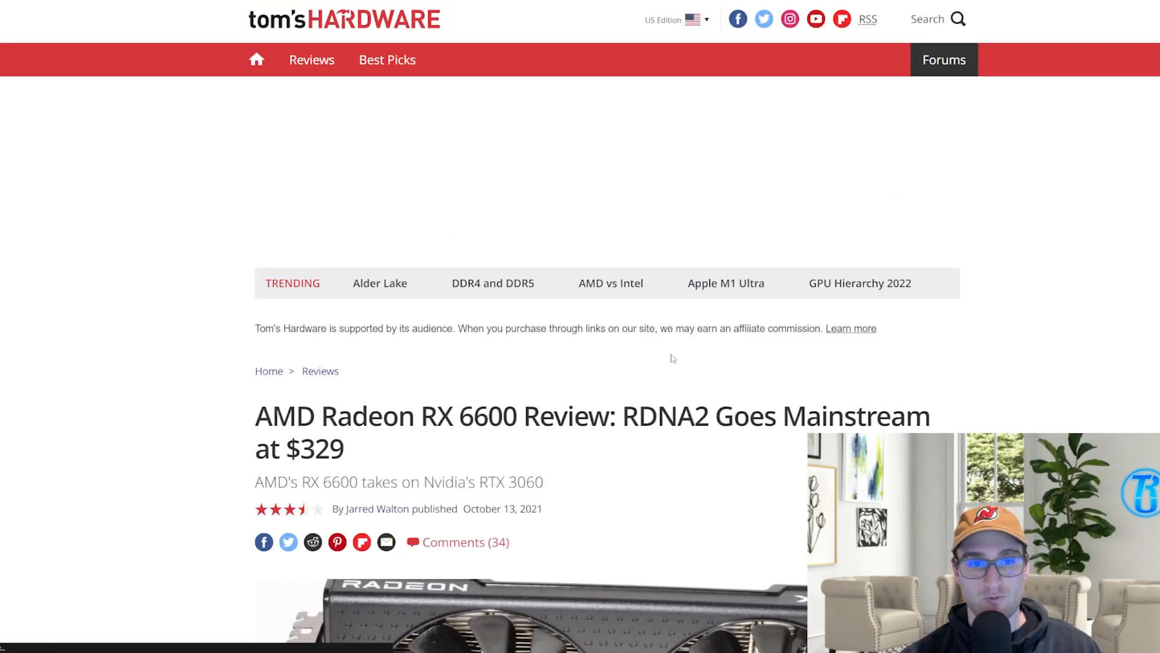
Show the Core i5-12400F and RX 6600 part list with its compatibility bar.
{"action": "scroll", "scroll_direction": "down", "scroll_amount": 3}
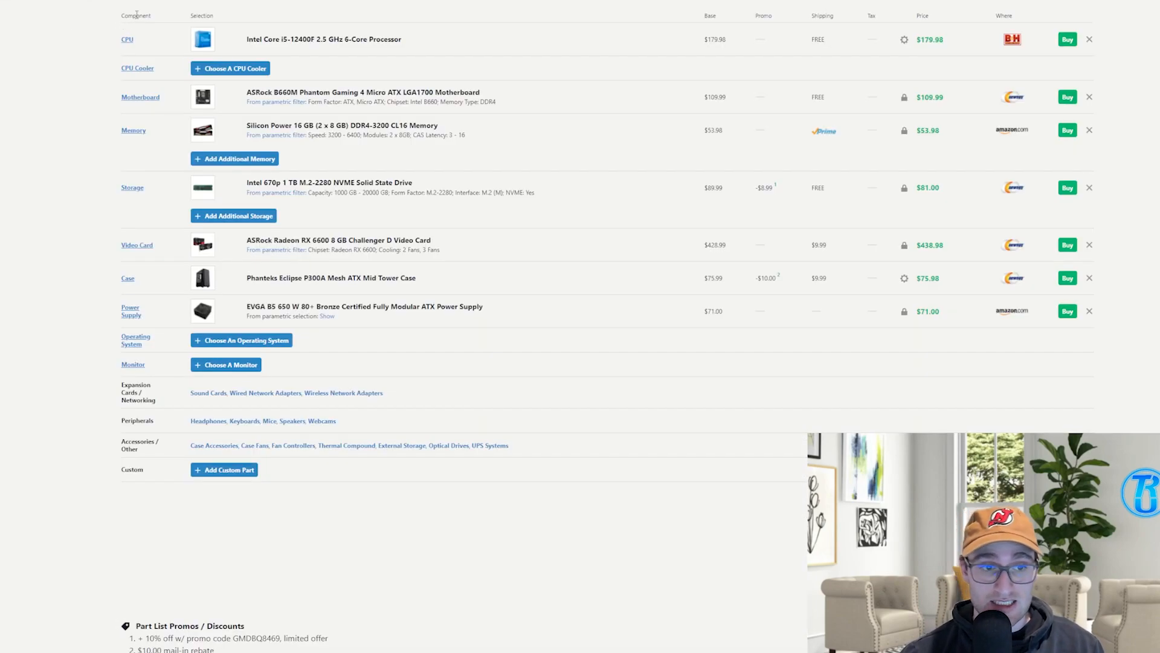
{"action": "mouse_move", "coordinate": [131, 26]}
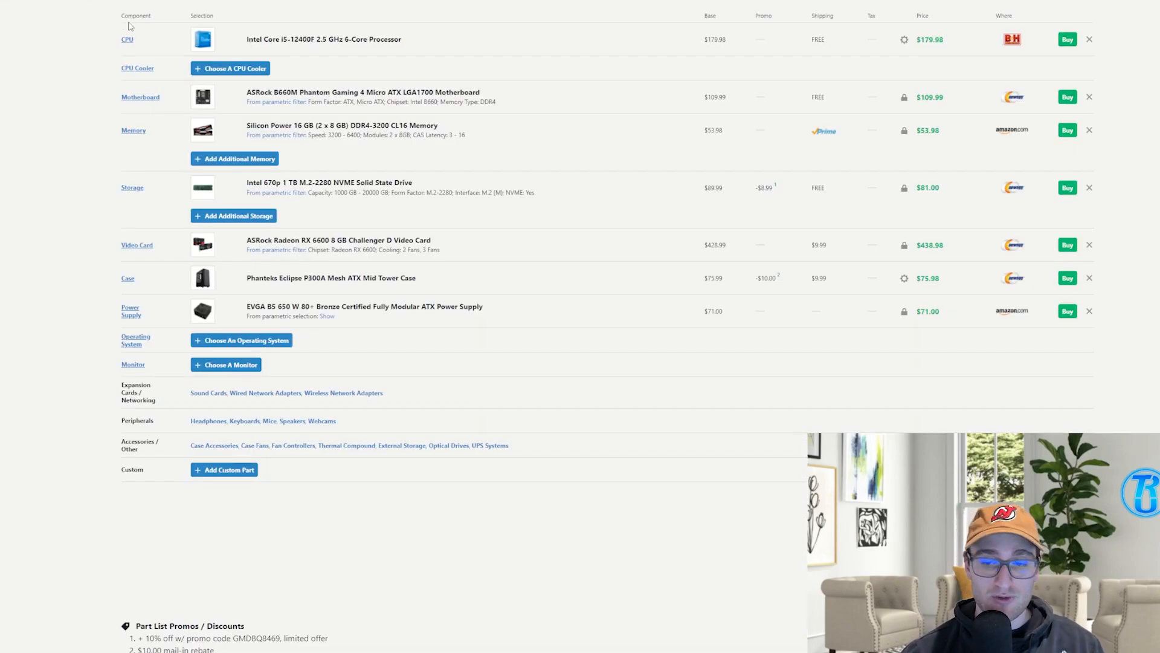
{"action": "mouse_move", "coordinate": [164, 5]}
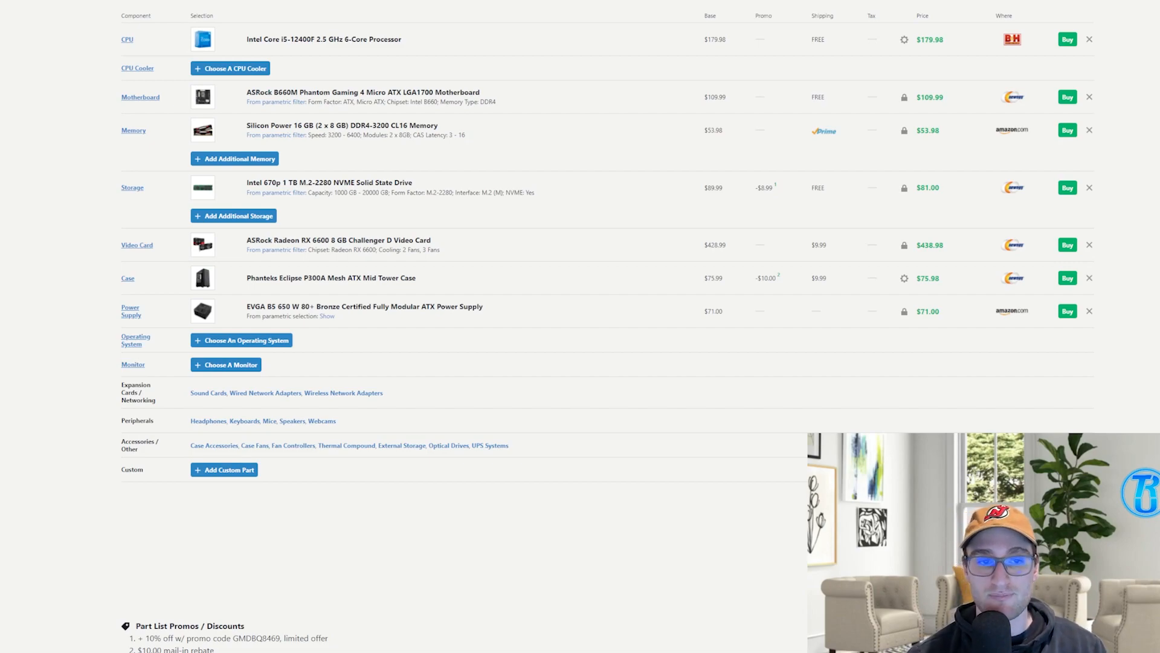
{"action": "mouse_move", "coordinate": [173, 22]}
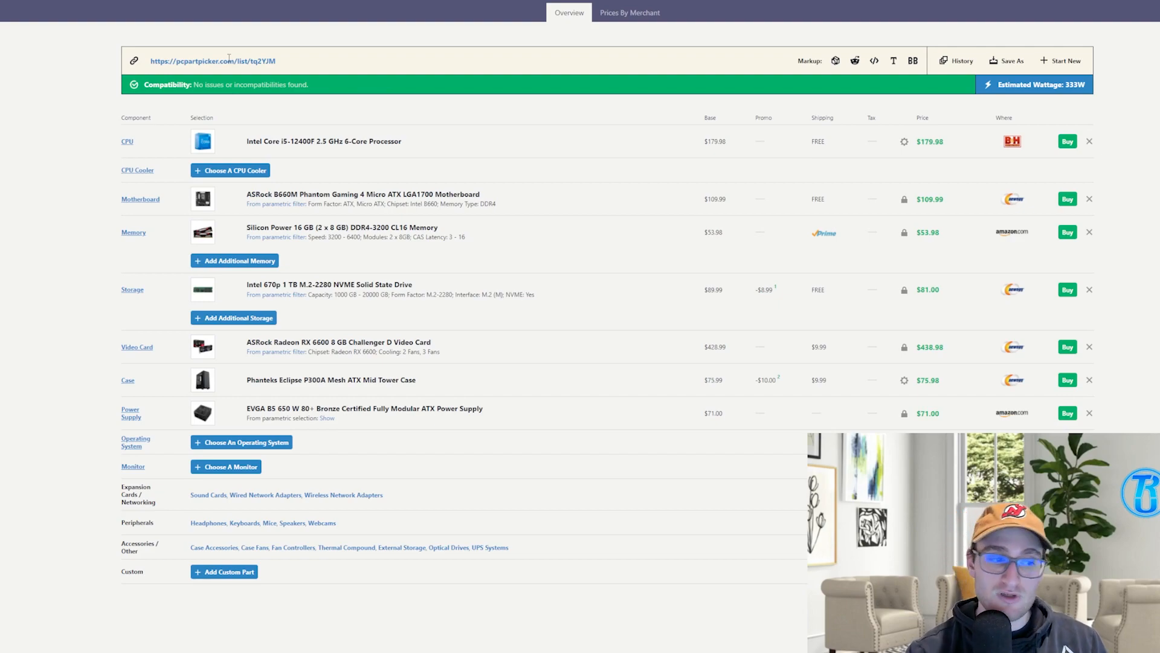
Reveal the Part List Promos / Discounts notes: 10%-off code and $10 mail-in rebate.
{"action": "scroll", "scroll_direction": "down", "scroll_amount": 3}
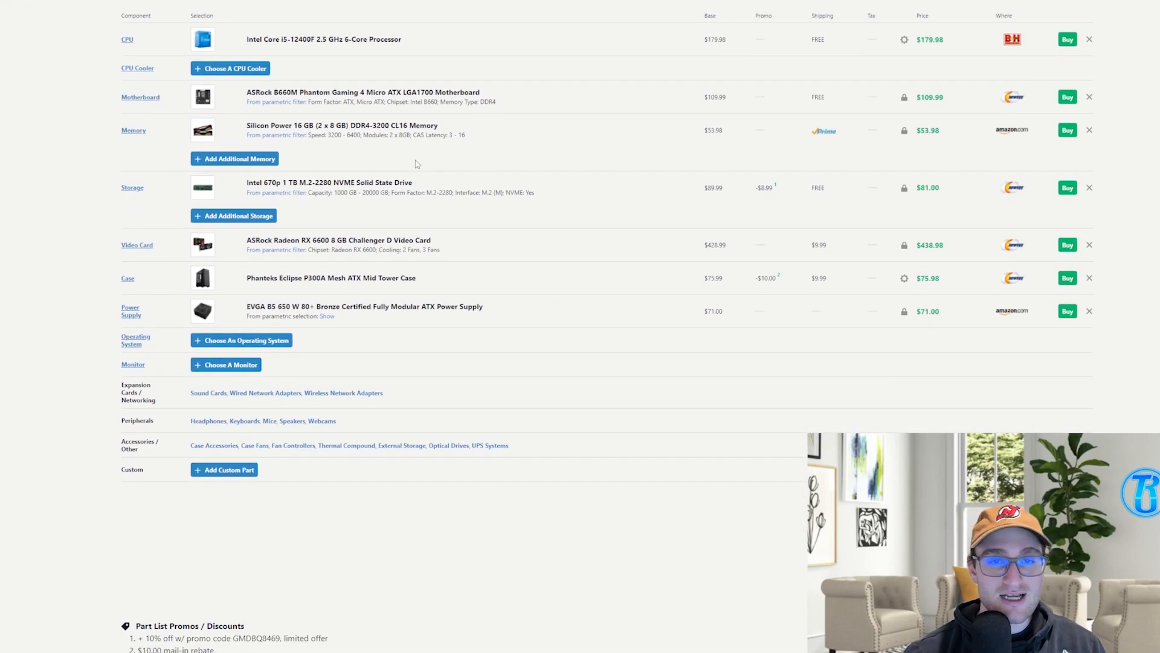
{"action": "scroll", "scroll_direction": "down", "scroll_amount": 3}
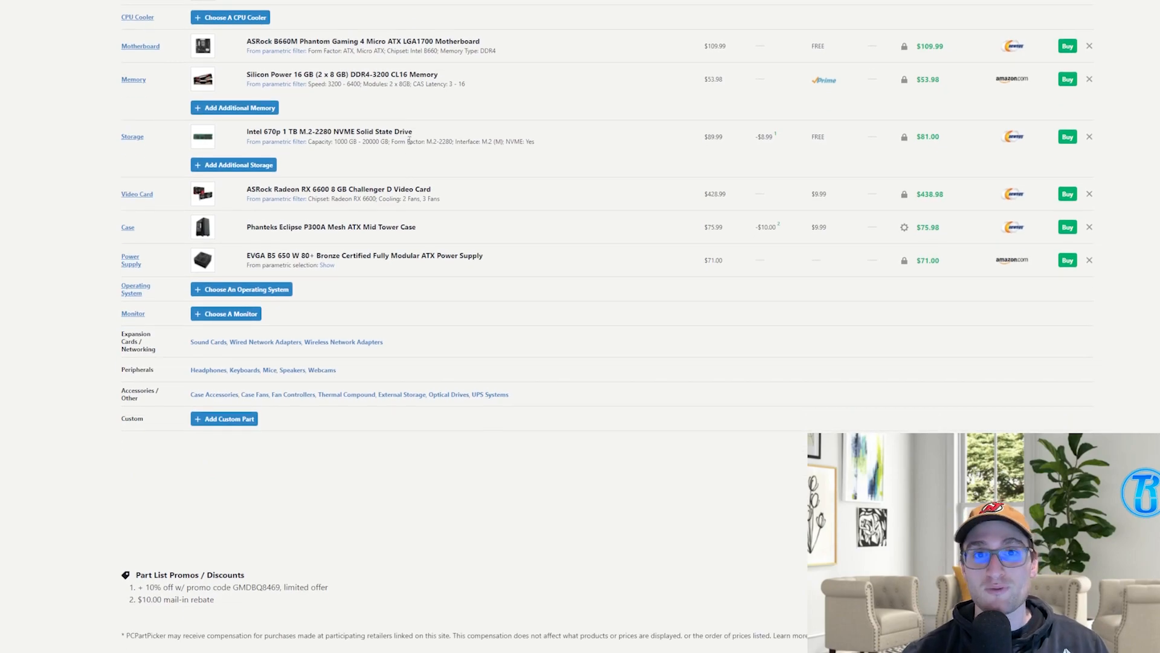